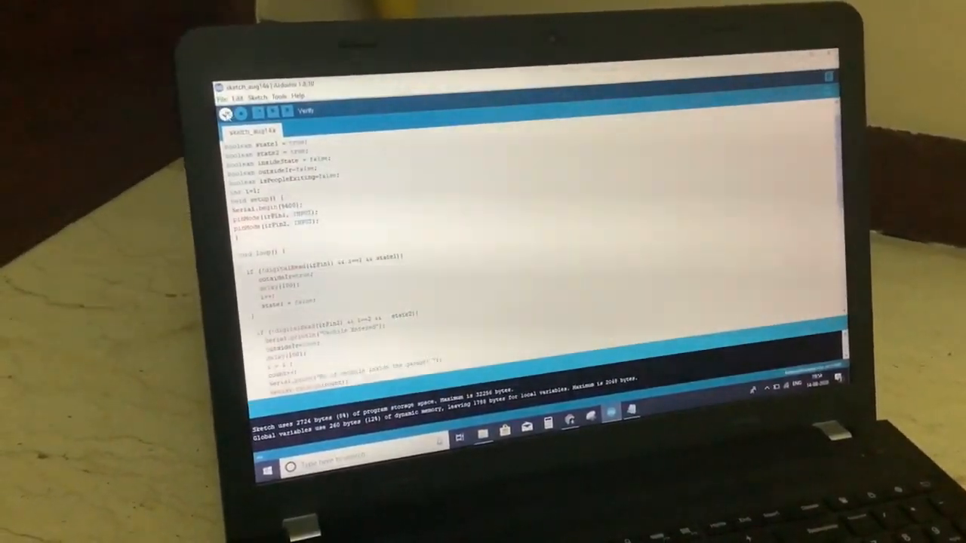
Return to the top of the sketch and verify it, compiling successfully at 2724 bytes
scroll("down", 3)
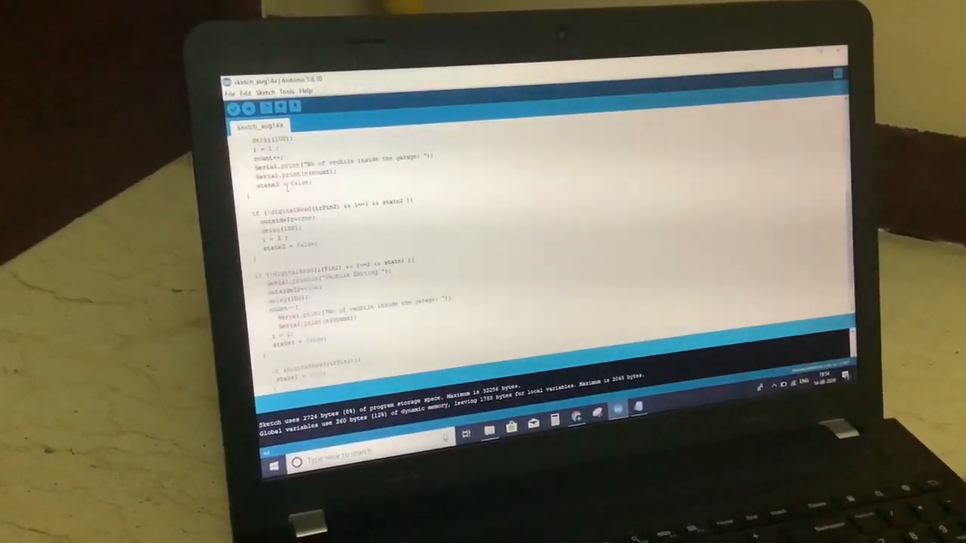
scroll("up", 3)
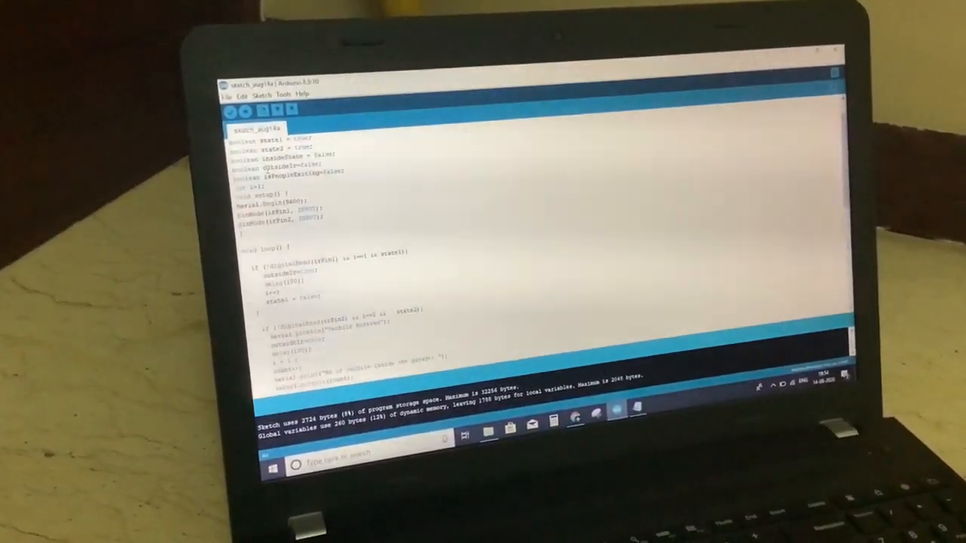
left_click(230, 112)
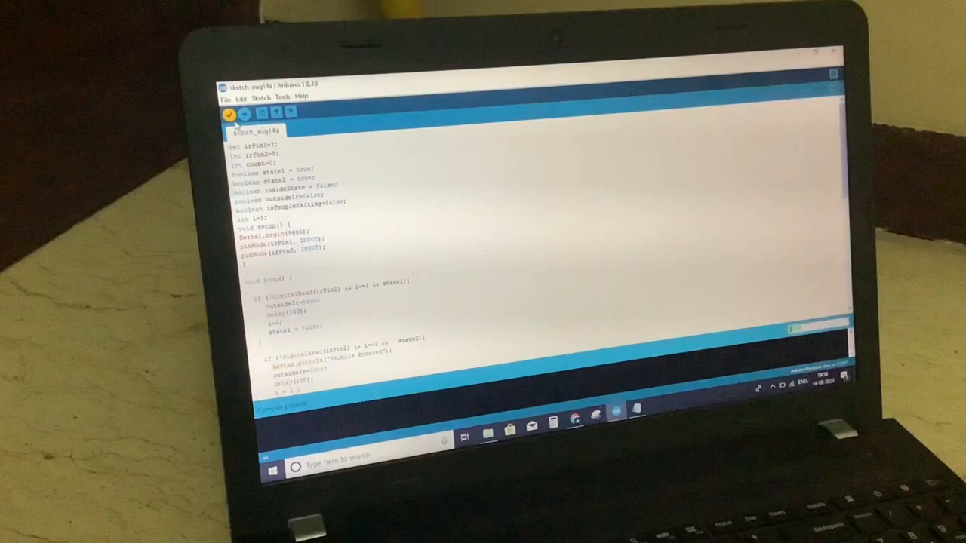
left_click(230, 112)
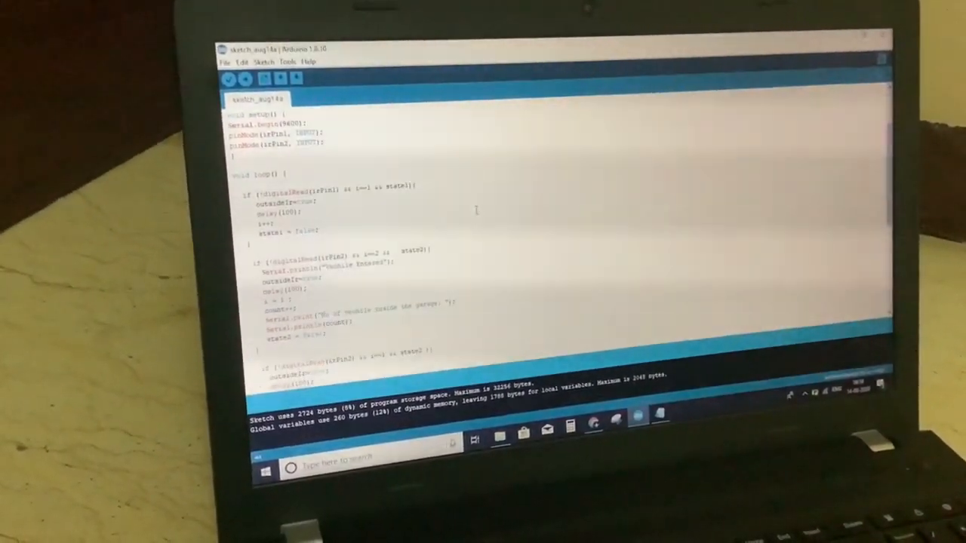
scroll("down", 3)
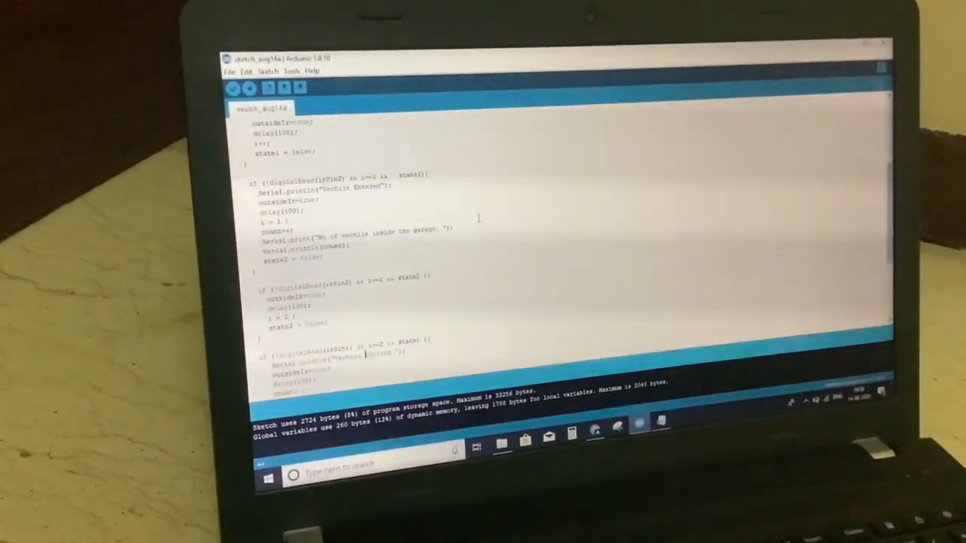
scroll("down", 3)
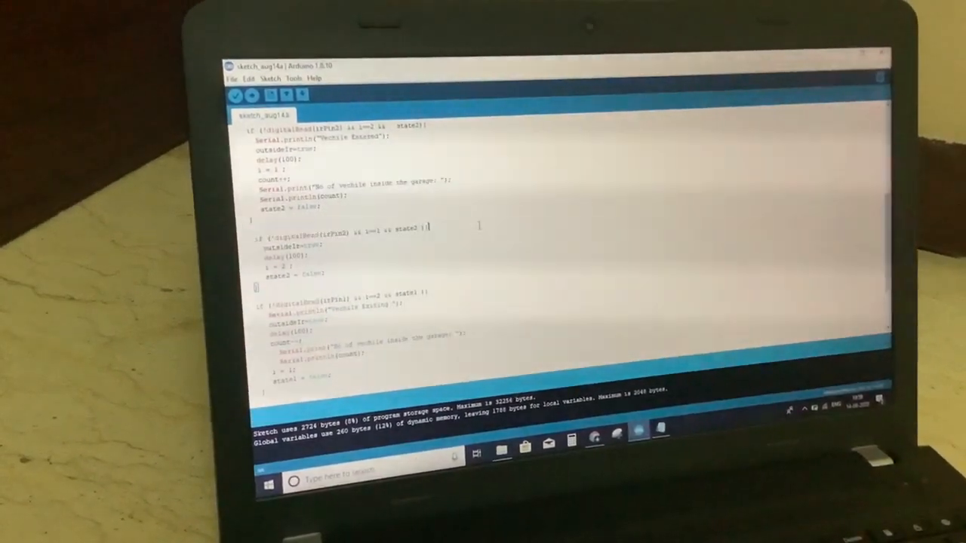
scroll("down", 3)
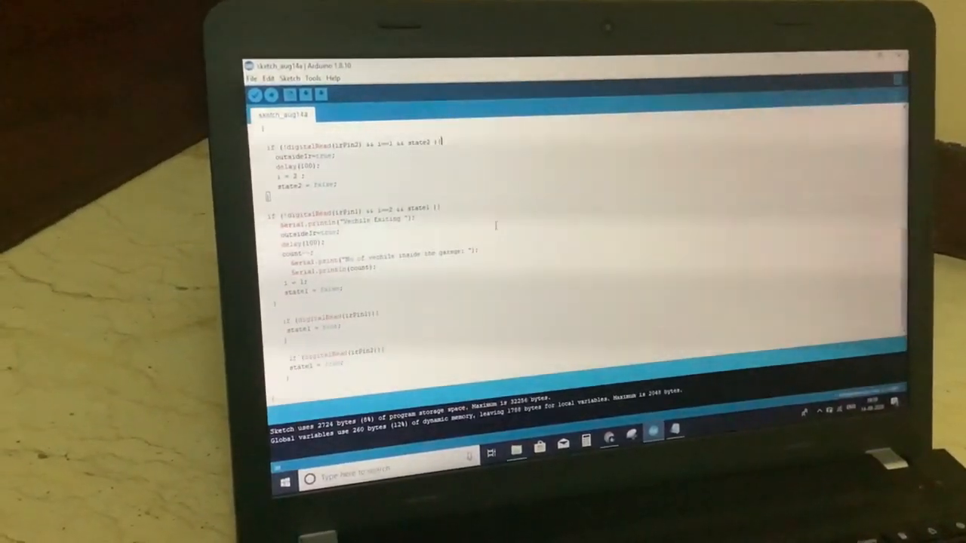